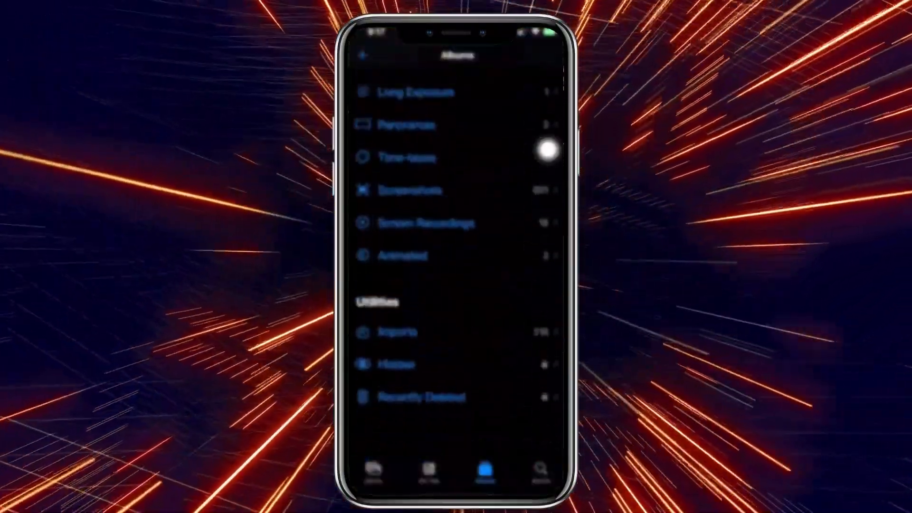
Scroll the Albums list down to the Utilities group to find Hidden.
scroll("down", 3)
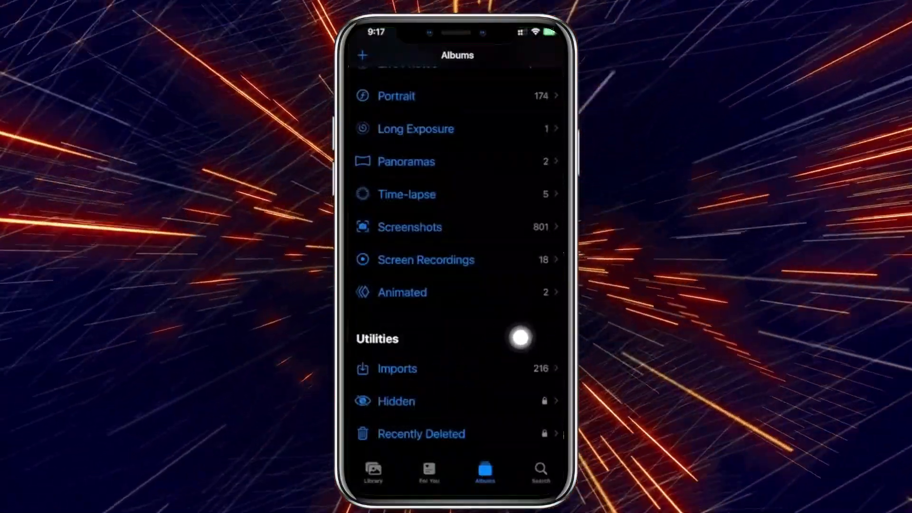
mouse_move(413, 399)
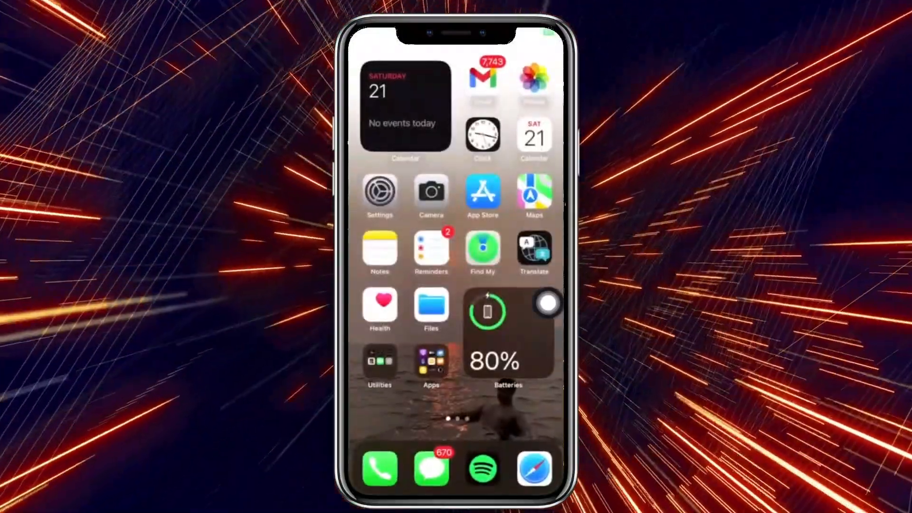
Go to iPhone Settings and scroll down to the Photos entry.
left_click(380, 191)
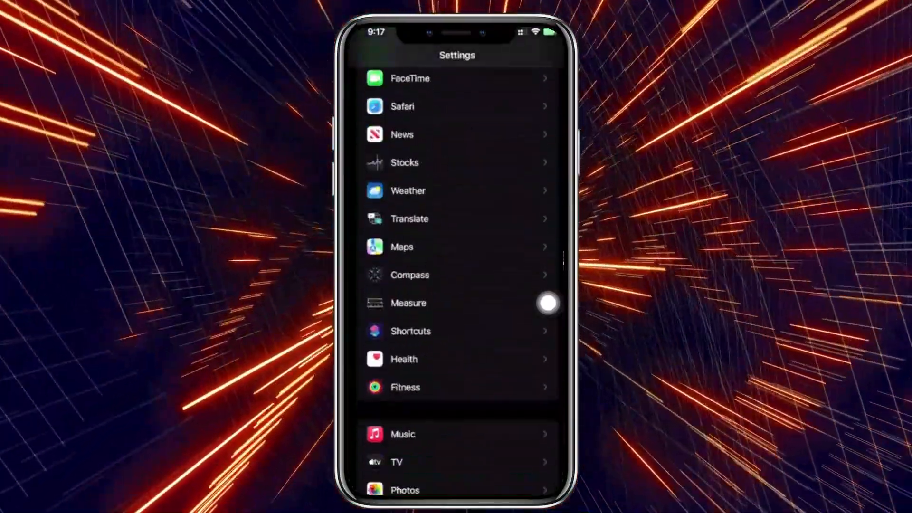
scroll("down", 3)
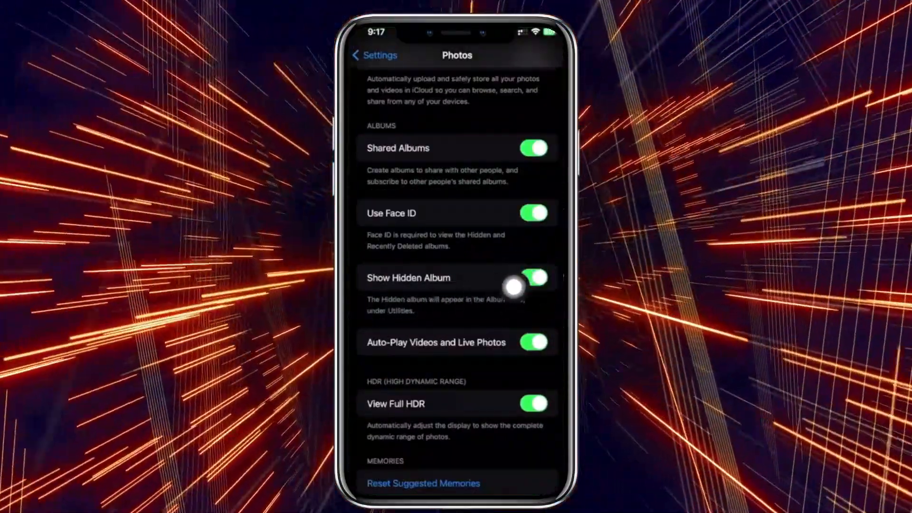
mouse_move(543, 306)
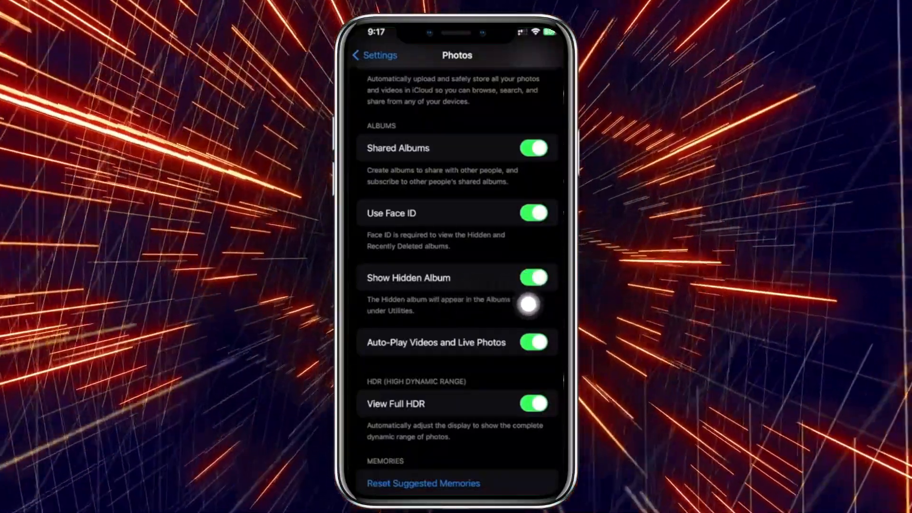
left_click(532, 342)
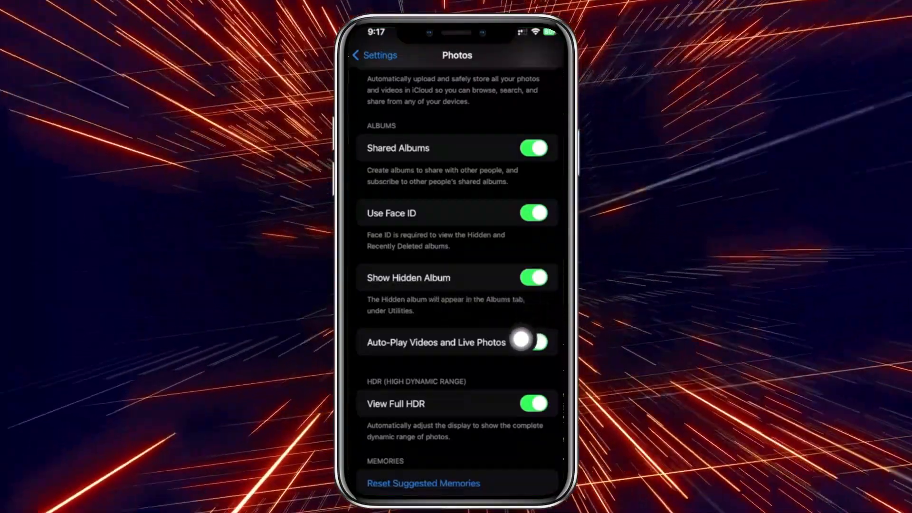
left_click(533, 343)
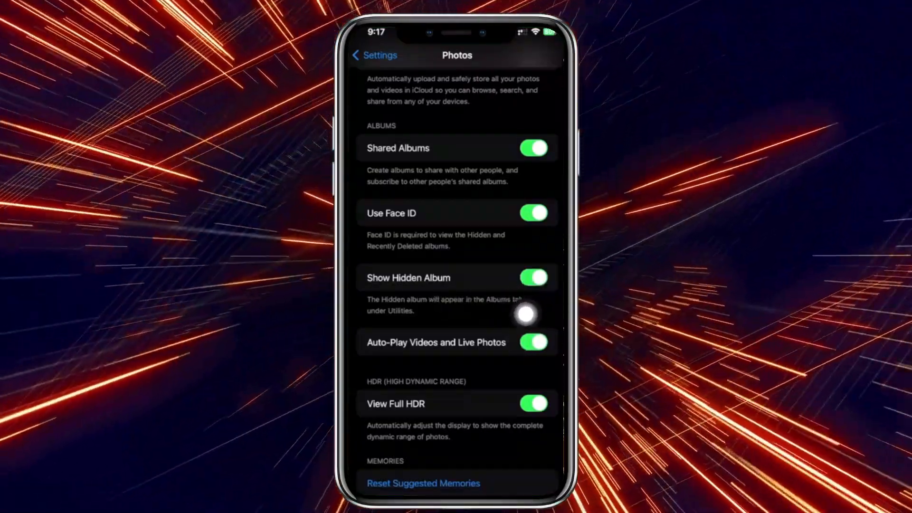